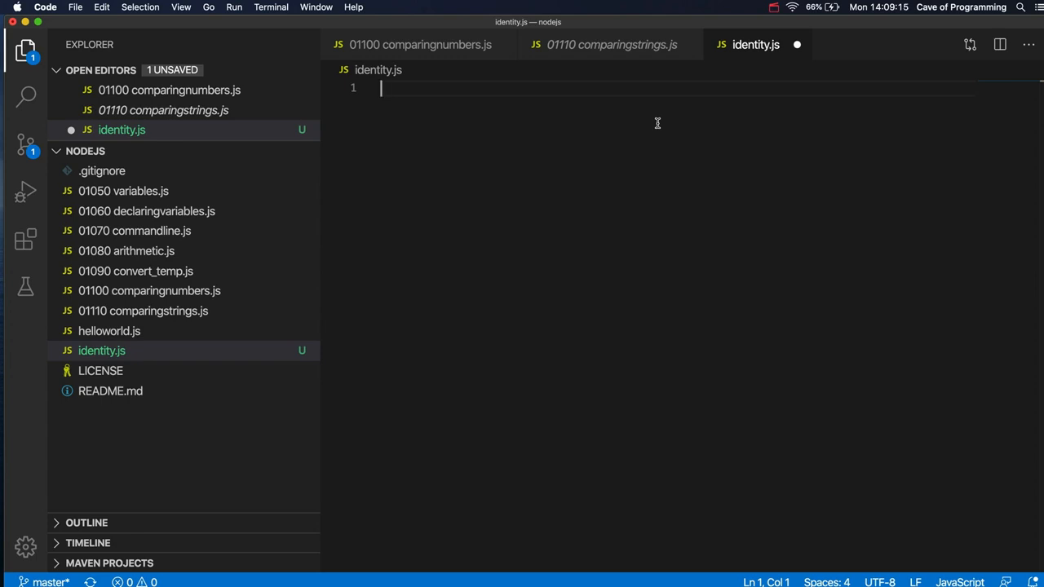
Write 'use strict';, let days = 7; and console.log(days == 7); then save the file
{"action": "type", "text": "\"u\""}
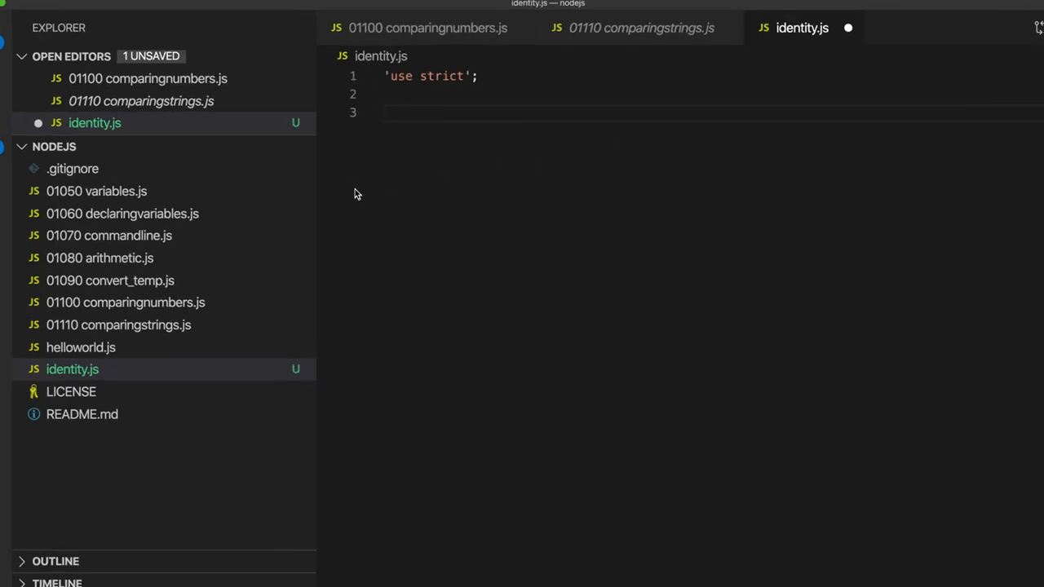
{"action": "type", "text": "let days = 8"}
{"action": "type", "text": "consol"}
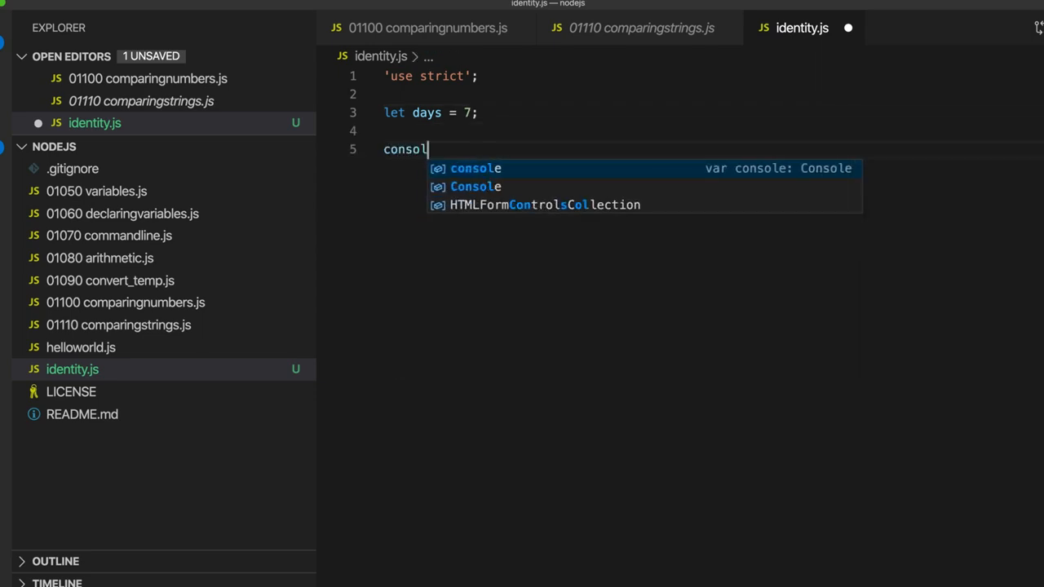
{"action": "type", "text": "e.log()"}
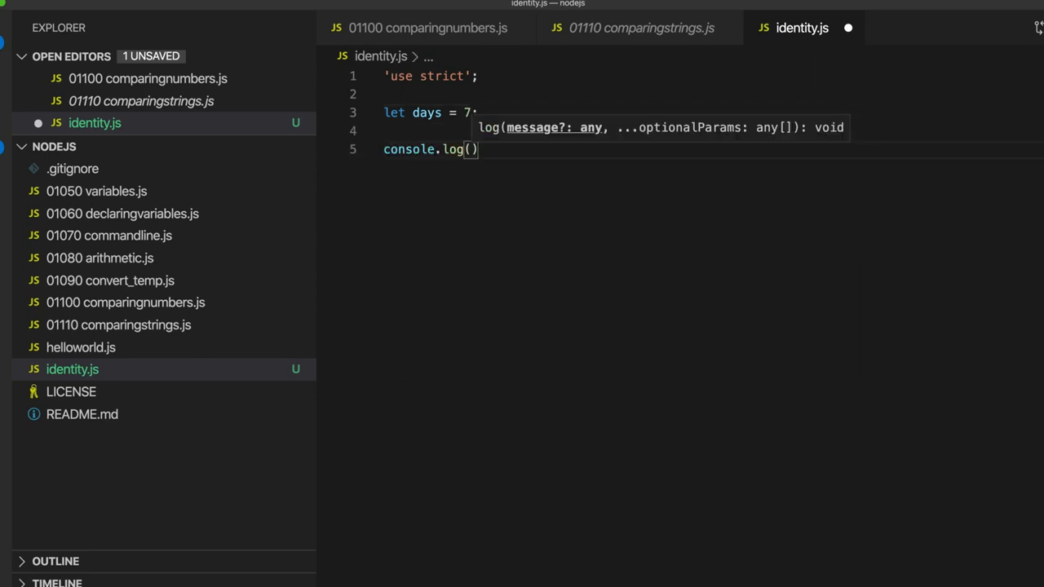
{"action": "type", "text": "7 =="}
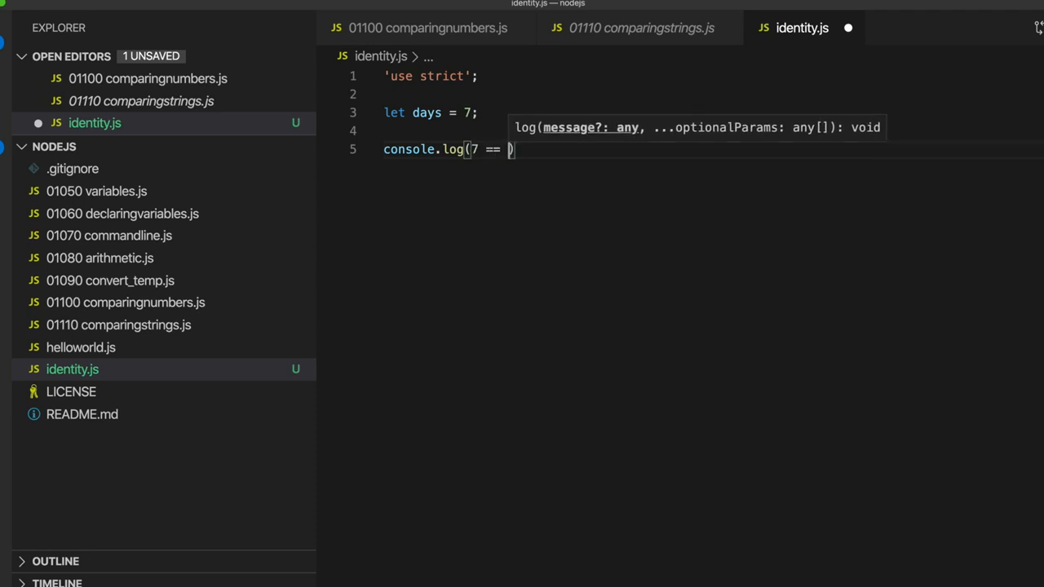
{"action": "type", "text": "7"}
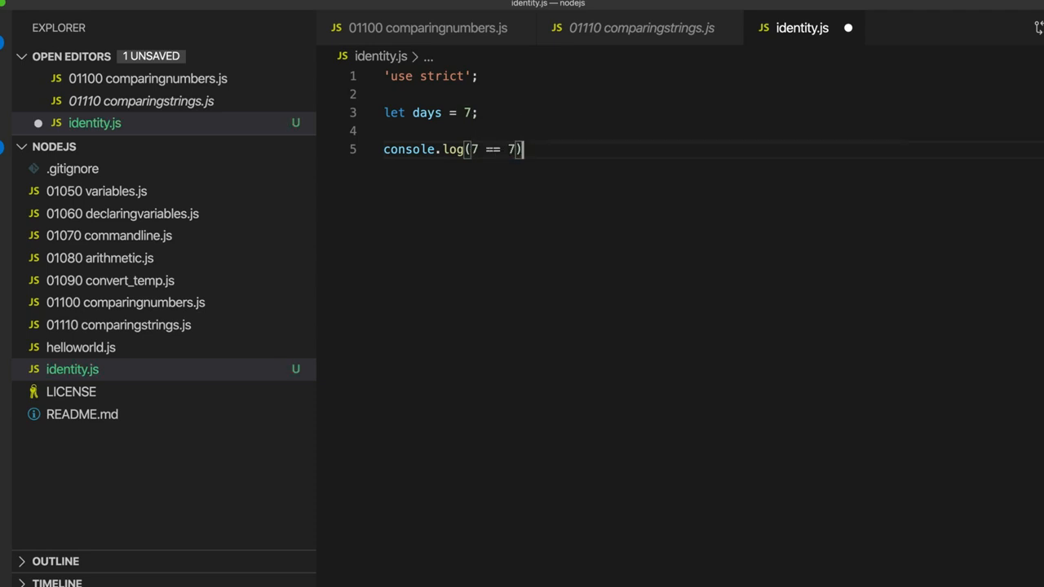
{"action": "type", "text": "days"}
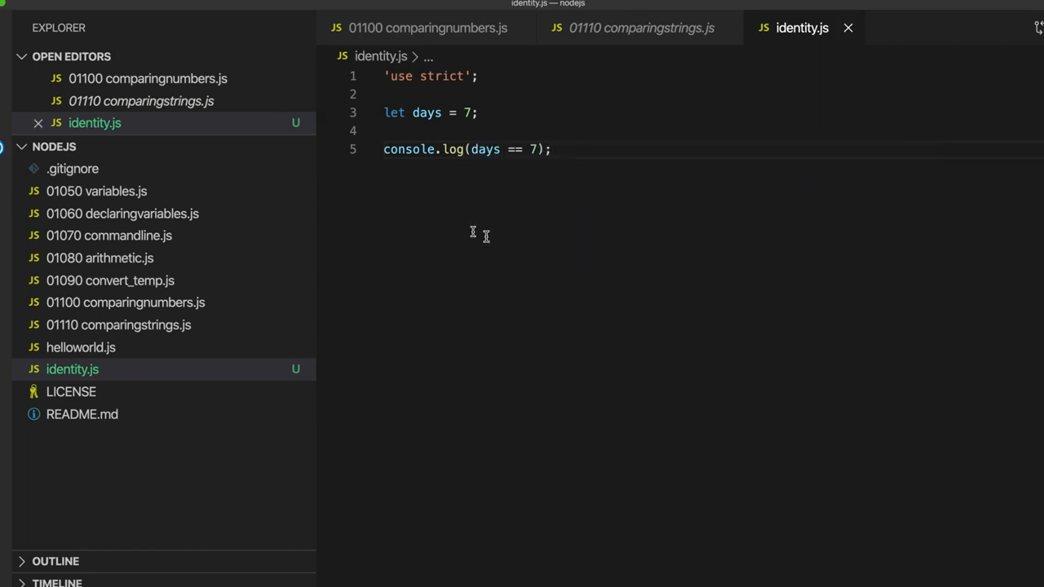
{"action": "mouse_move", "coordinate": [507, 248]}
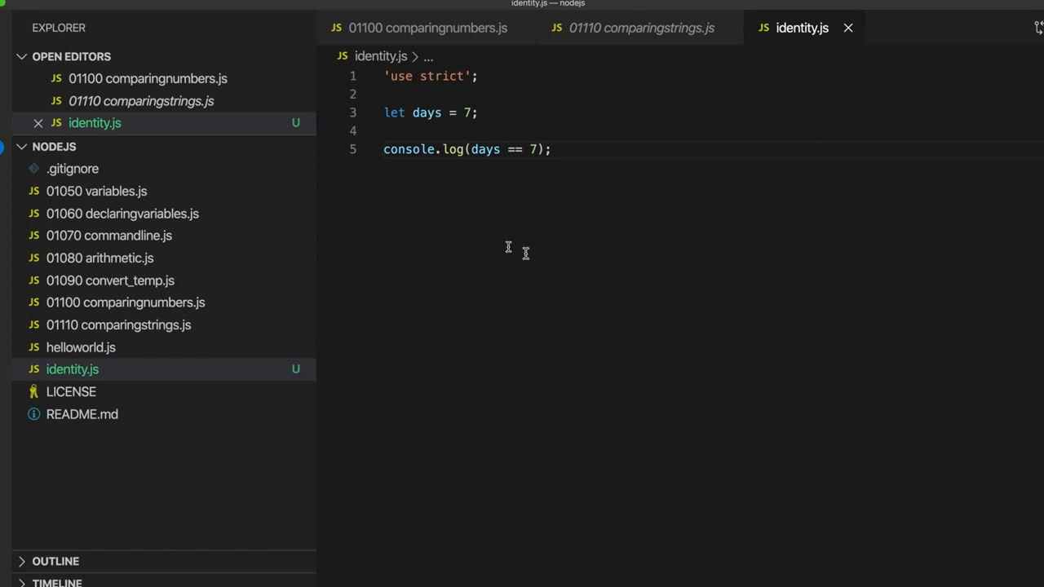
{"action": "mouse_move", "coordinate": [499, 214]}
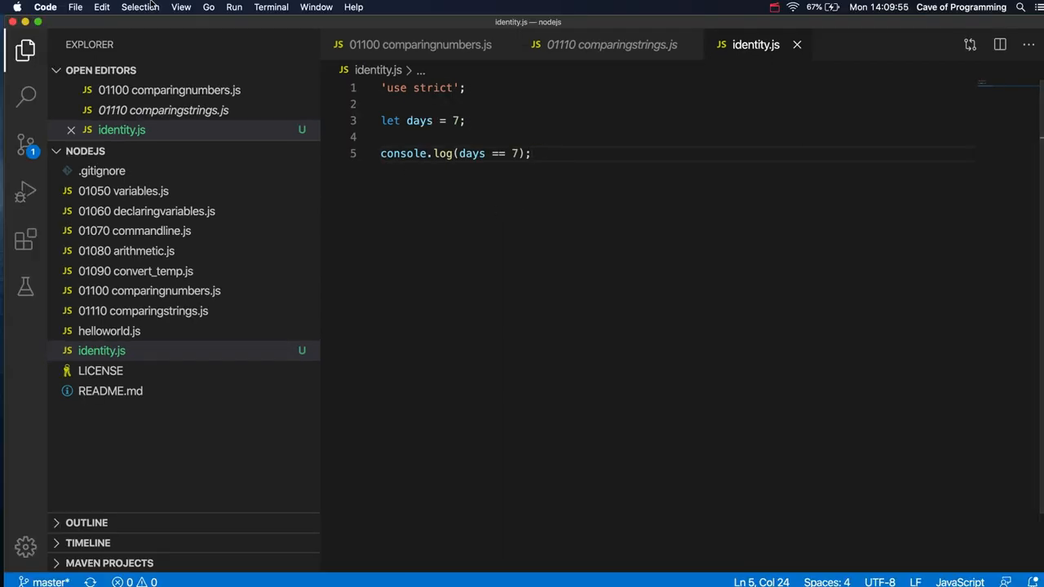
Run node identity.js in the integrated terminal so it prints true
{"action": "left_click", "coordinate": [181, 6]}
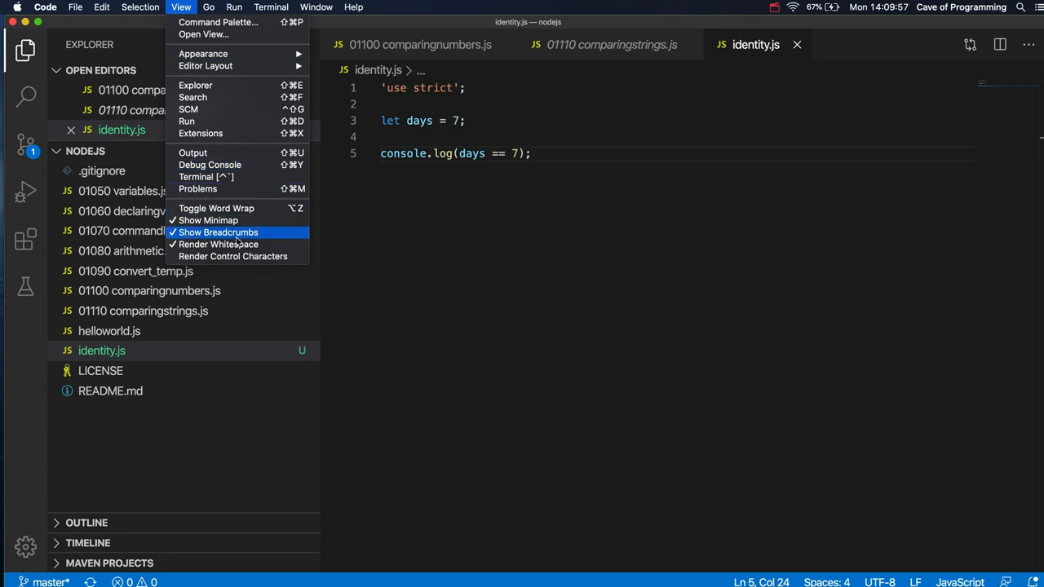
{"action": "mouse_move", "coordinate": [205, 176]}
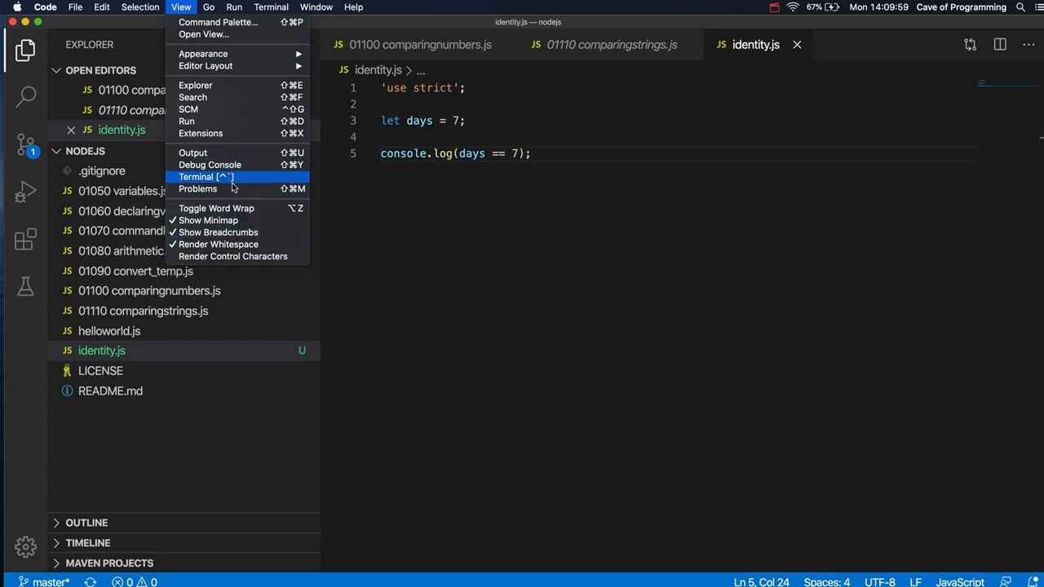
{"action": "left_click", "coordinate": [196, 176]}
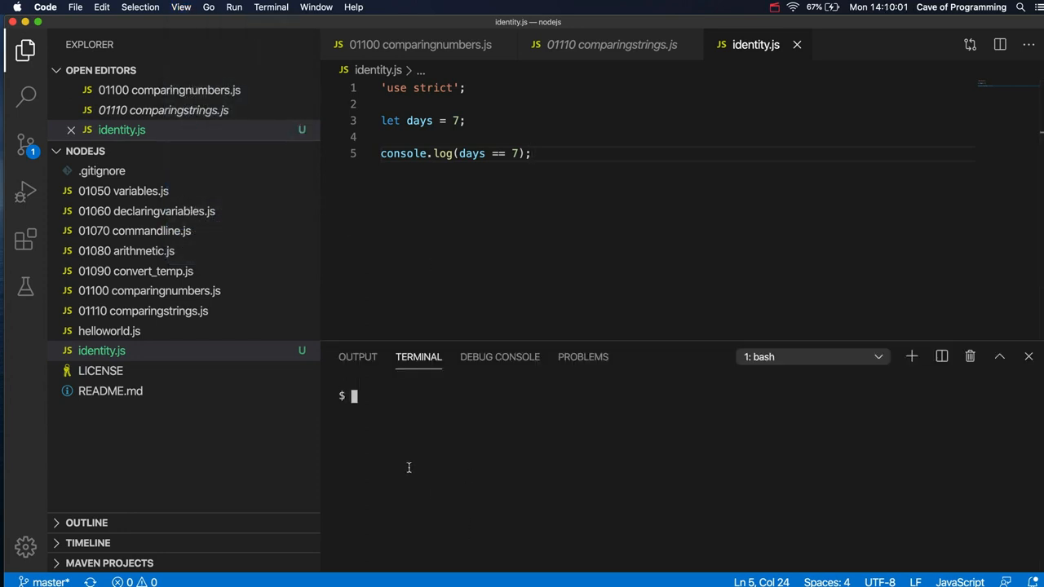
{"action": "type", "text": "node identity.js"}
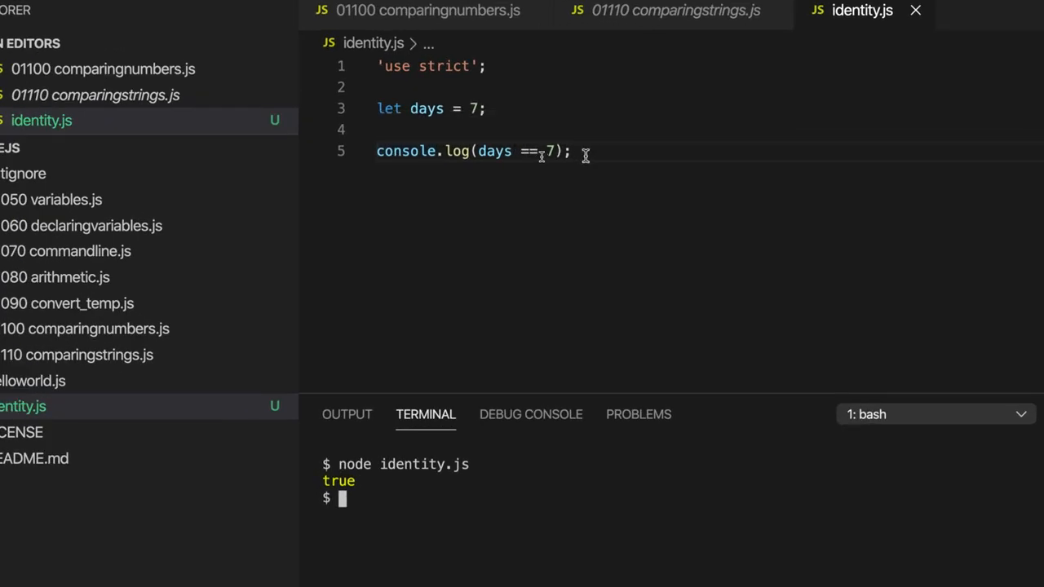
Label the log with "days == 7" and add a second log line testing days === 7
{"action": "triple_click", "coordinate": [473, 150]}
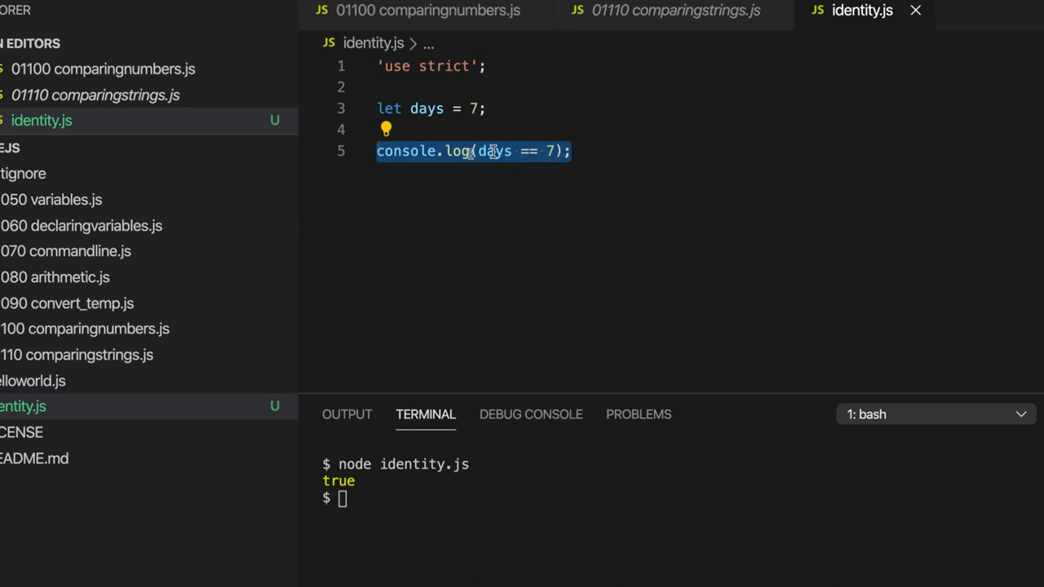
{"action": "mouse_move", "coordinate": [490, 152]}
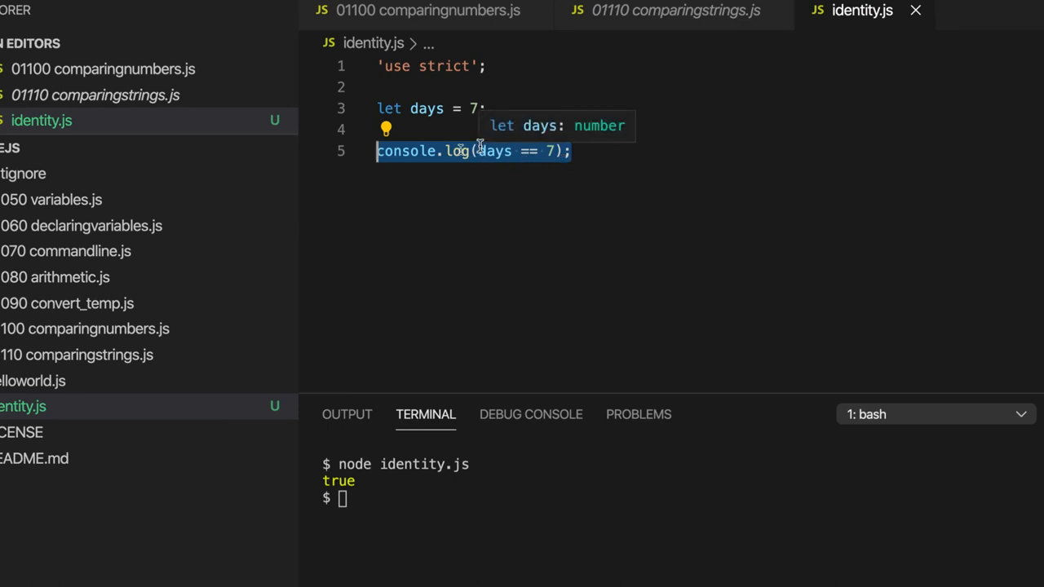
{"action": "type", "text": "\"days == 7\","}
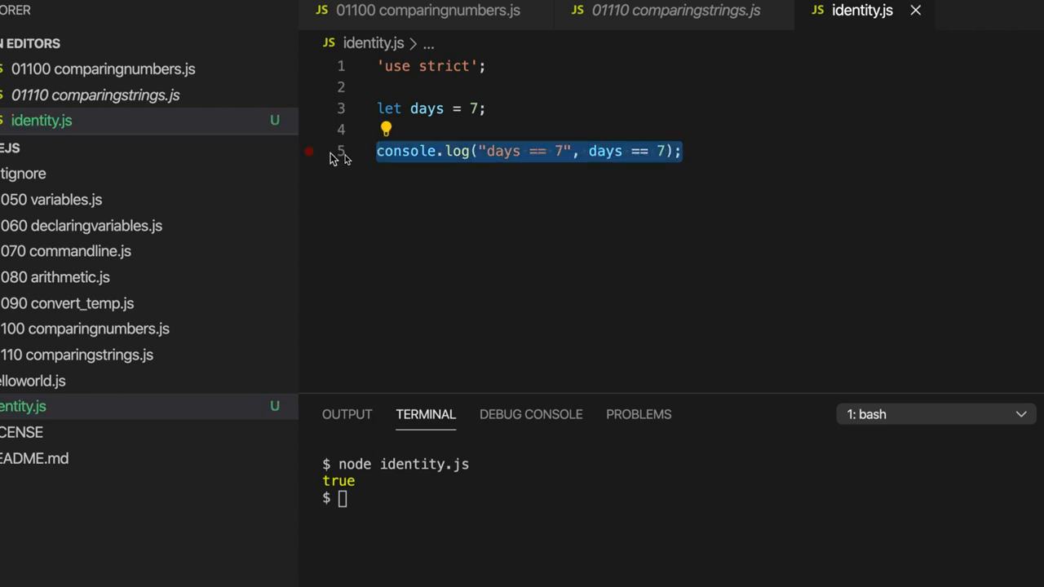
{"action": "key", "text": "Enter"}
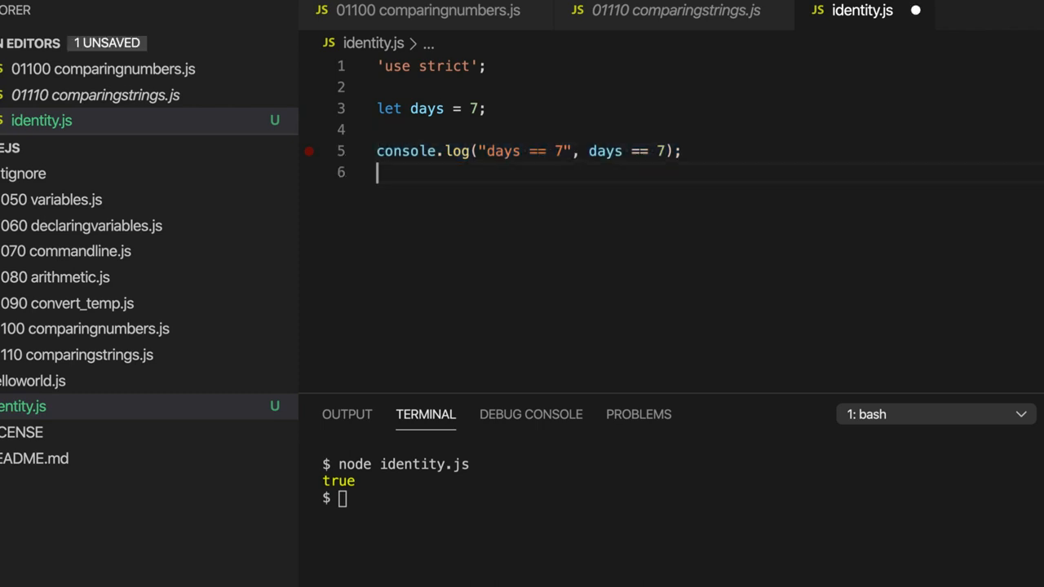
{"action": "type", "text": "console.log(\"days == 7\", days == 7);"}
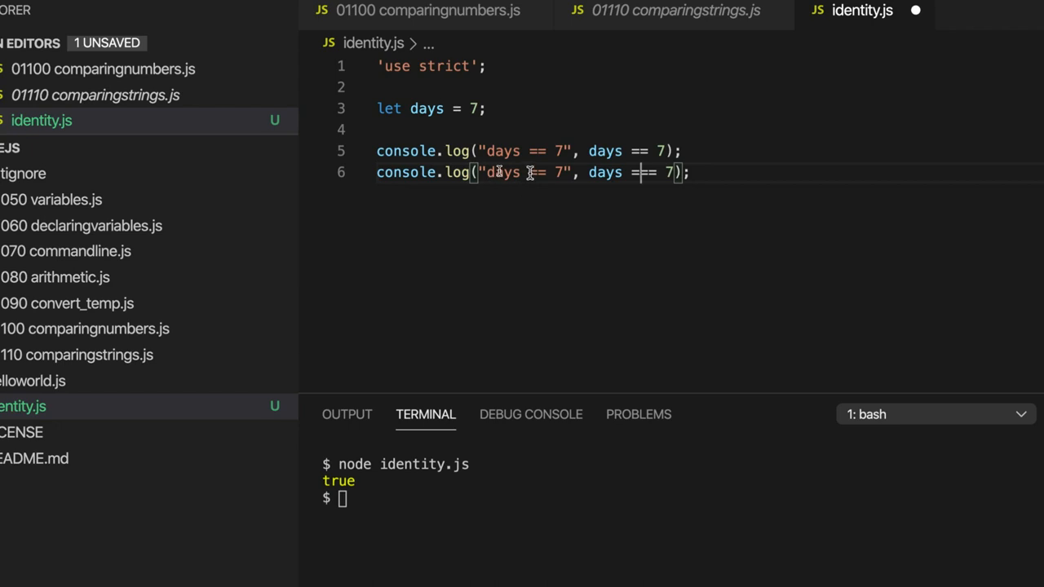
{"action": "type", "text": "="}
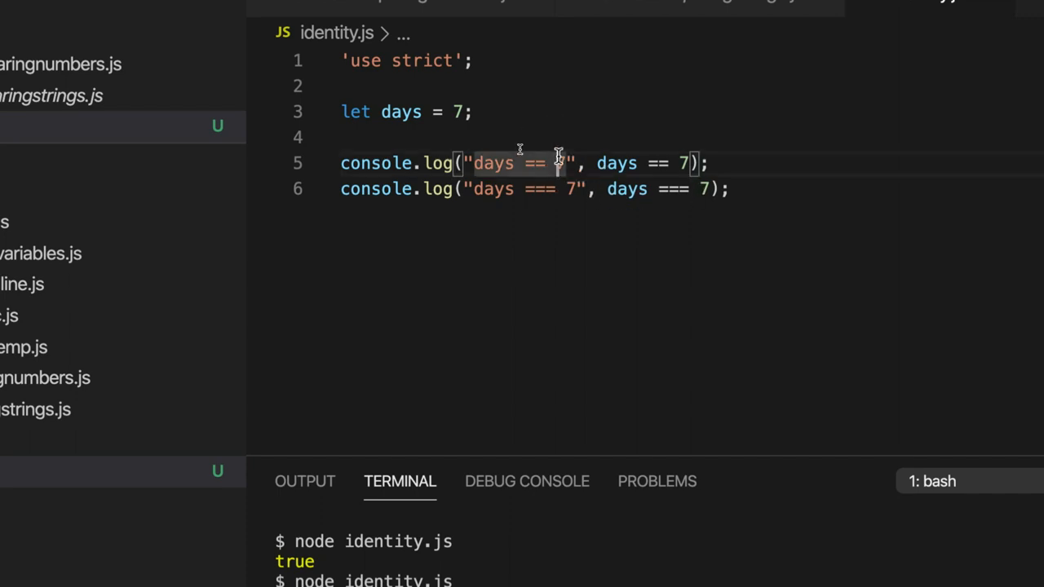
Replace 7 with the string '7' in both comparisons and rerun node identity.js
{"action": "type", "text": "'7'"}
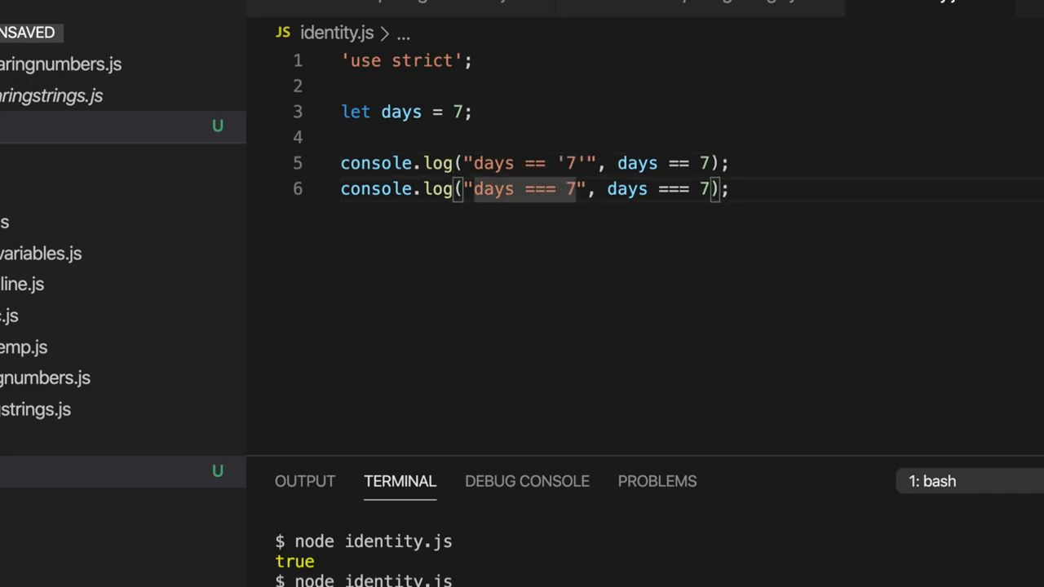
{"action": "type", "text": "'7'"}
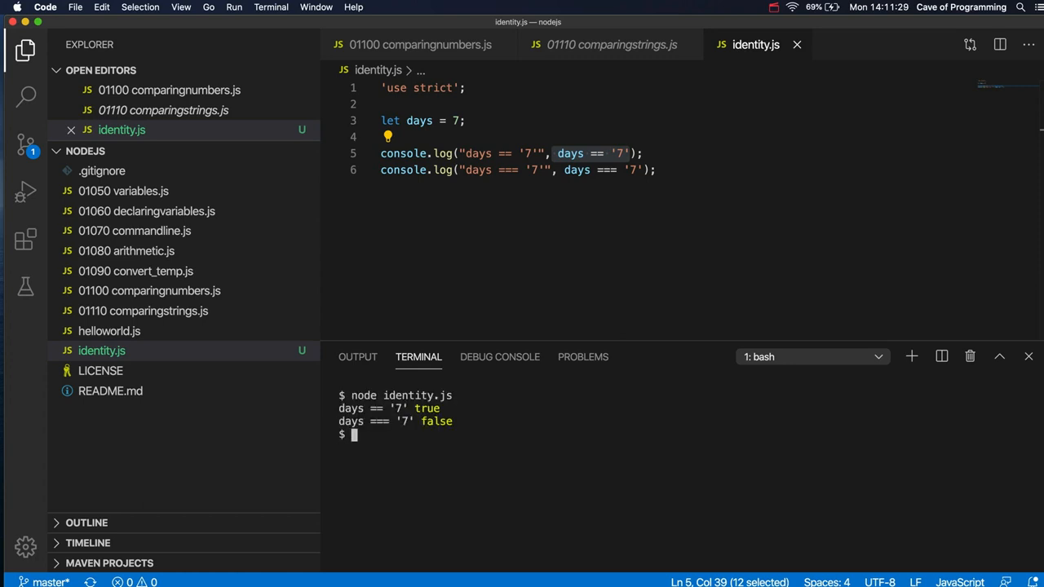
{"action": "mouse_move", "coordinate": [555, 170]}
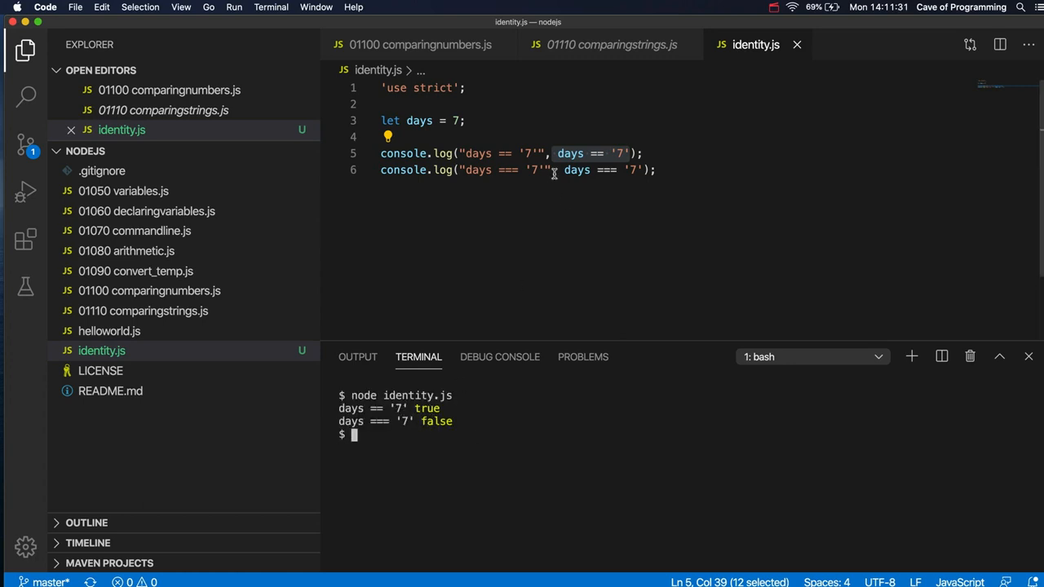
{"action": "mouse_move", "coordinate": [595, 170]}
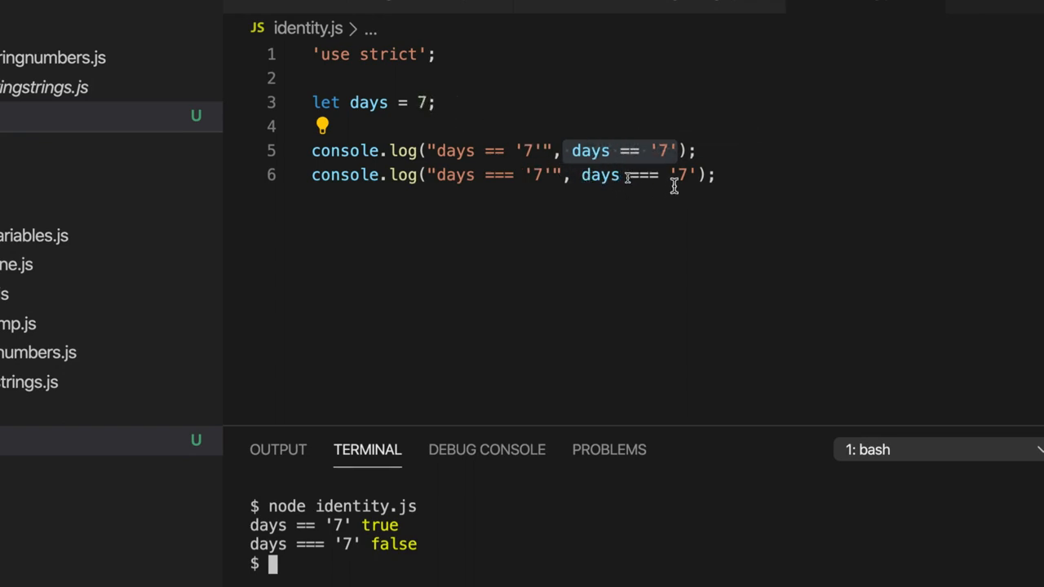
{"action": "double_click", "coordinate": [678, 174]}
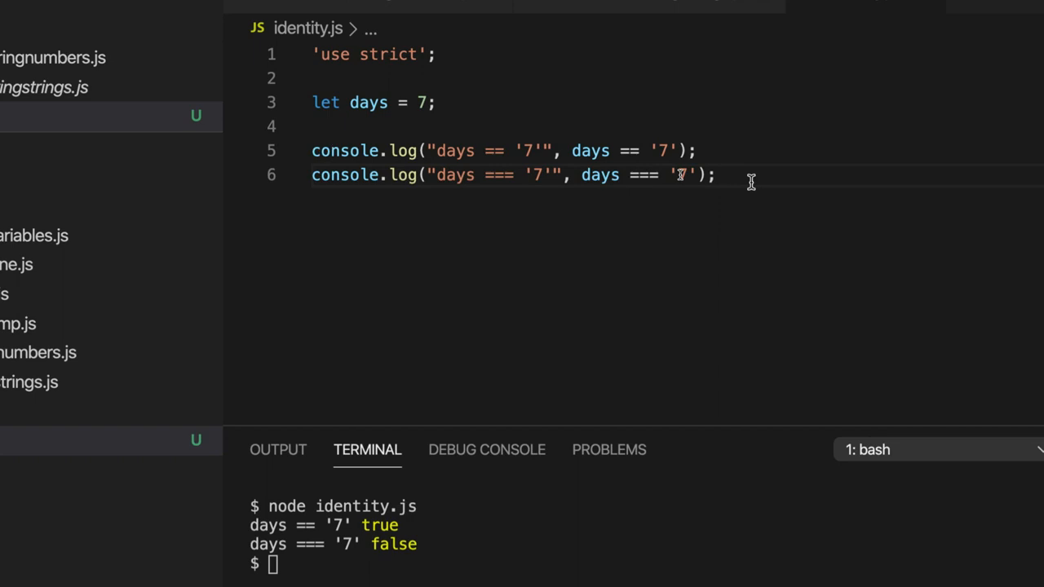
{"action": "mouse_move", "coordinate": [677, 166]}
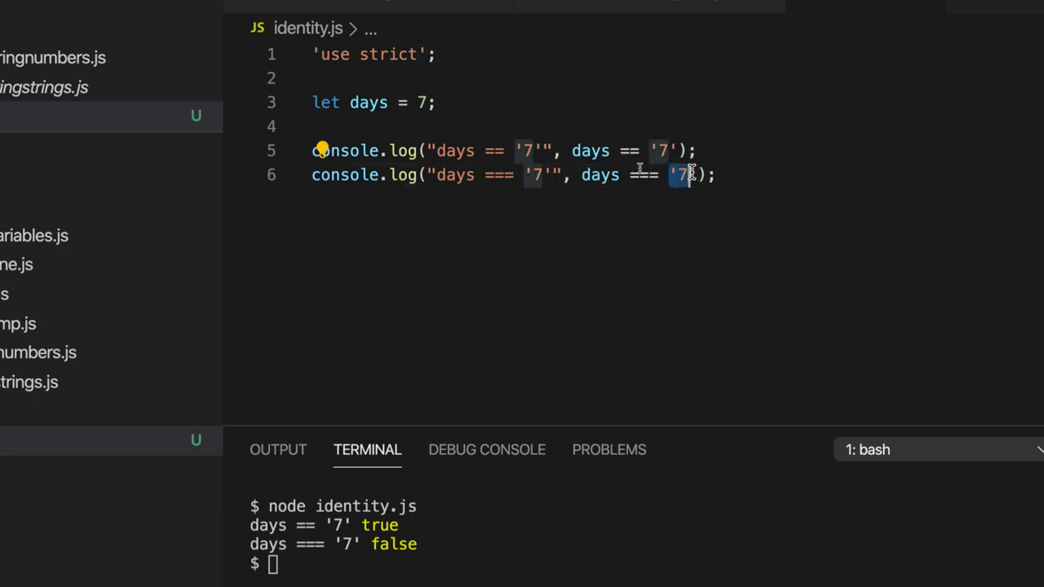
{"action": "double_click", "coordinate": [600, 174]}
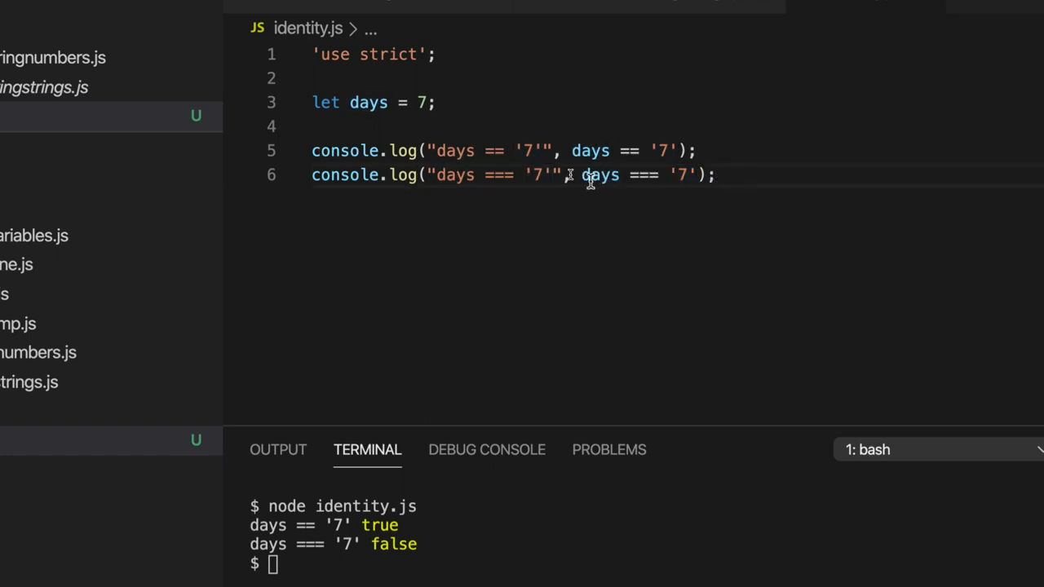
{"action": "mouse_move", "coordinate": [541, 170]}
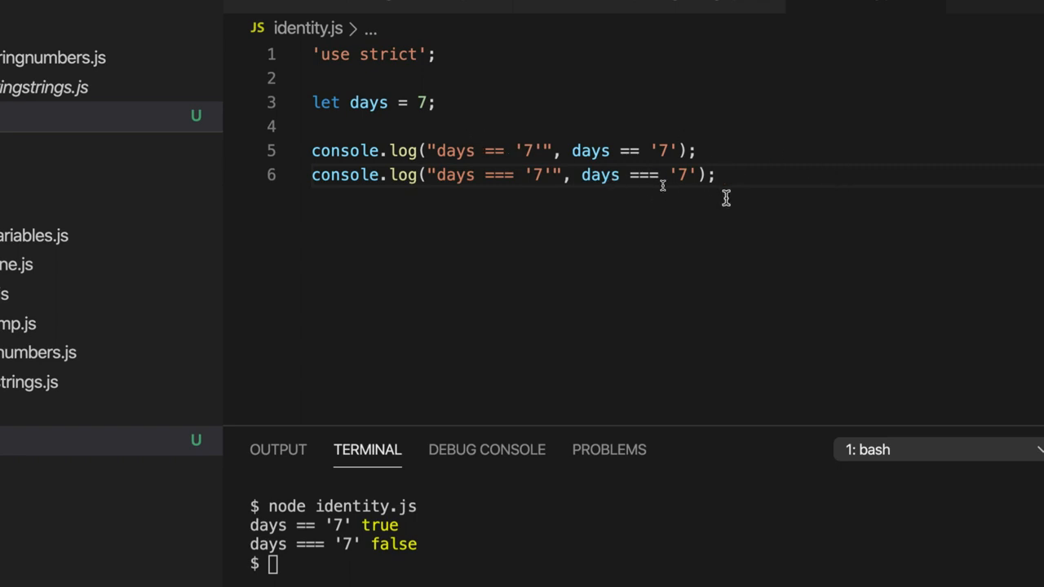
{"action": "mouse_move", "coordinate": [579, 183]}
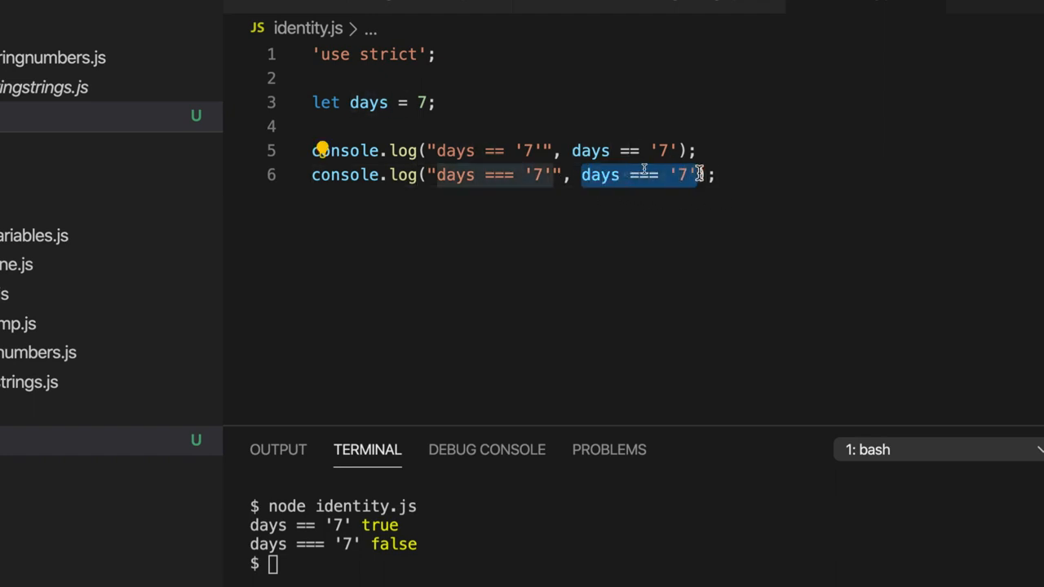
{"action": "left_click", "coordinate": [718, 175]}
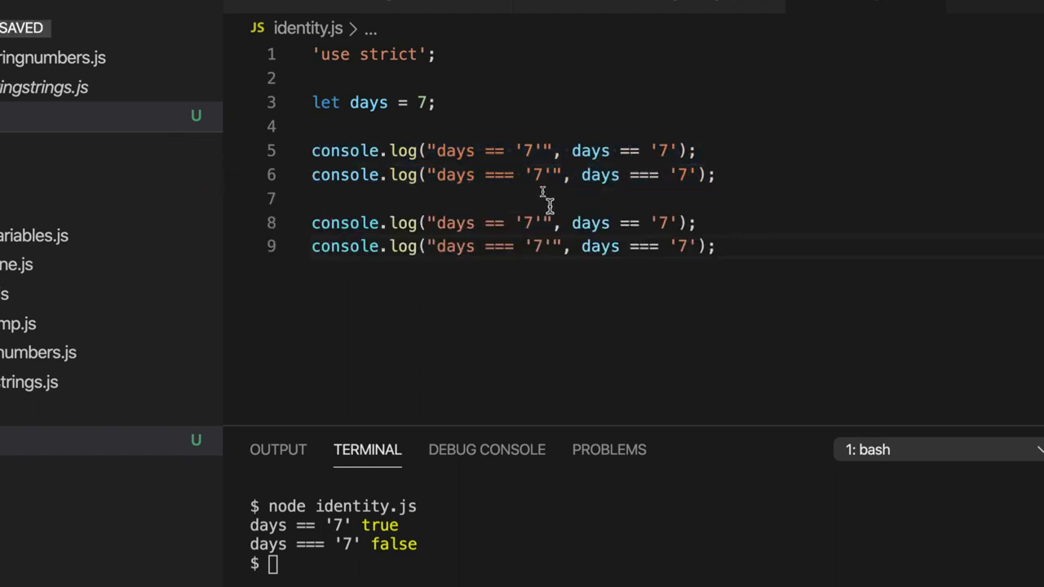
Change the duplicated lines to use != and !== against '7' in labels and comparisons
{"action": "type", "text": "!"}
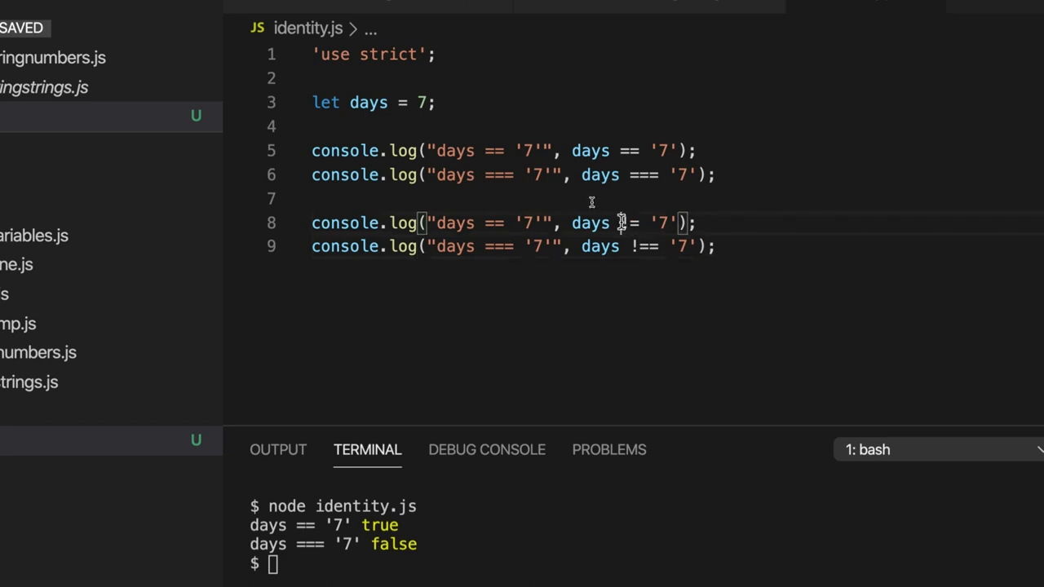
{"action": "double_click", "coordinate": [646, 246]}
{"action": "type", "text": "!"}
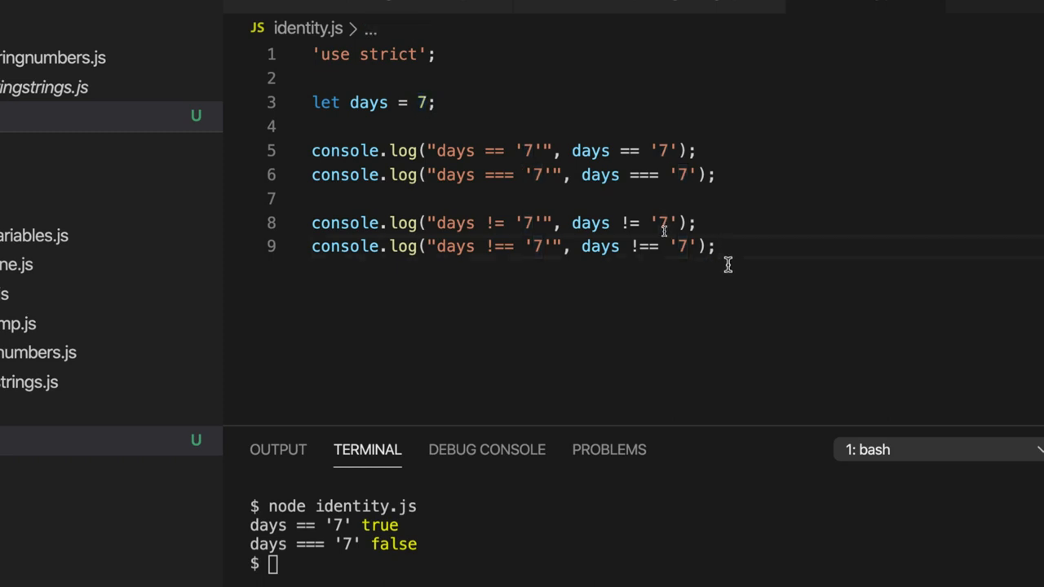
{"action": "mouse_move", "coordinate": [770, 258]}
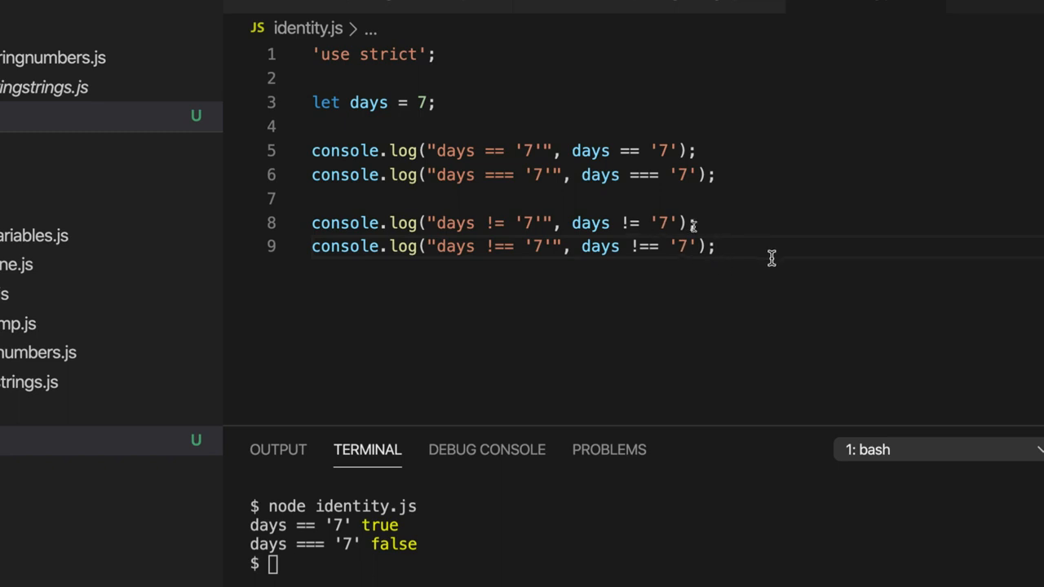
{"action": "mouse_move", "coordinate": [558, 203]}
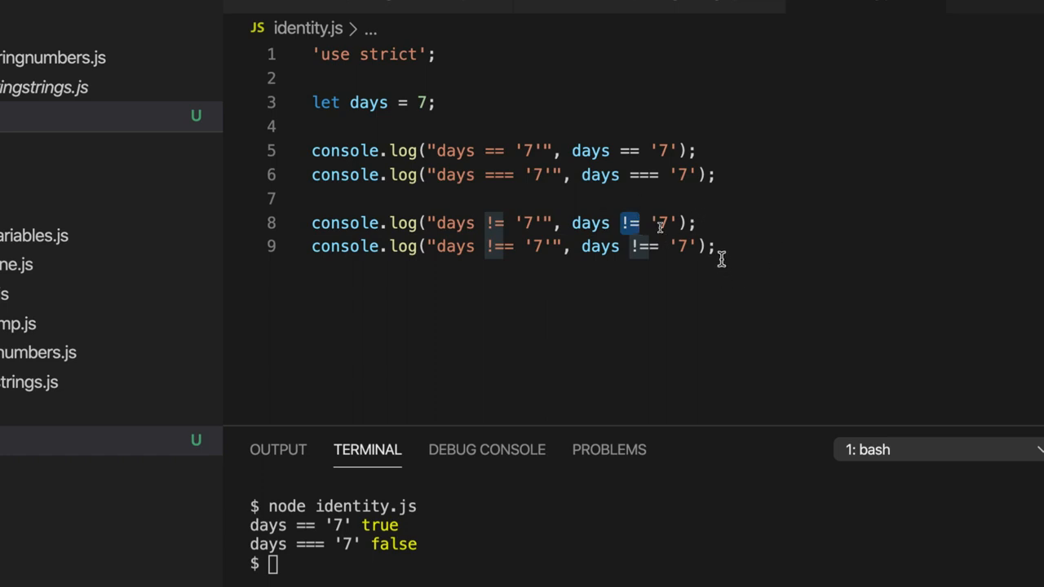
{"action": "mouse_move", "coordinate": [825, 263]}
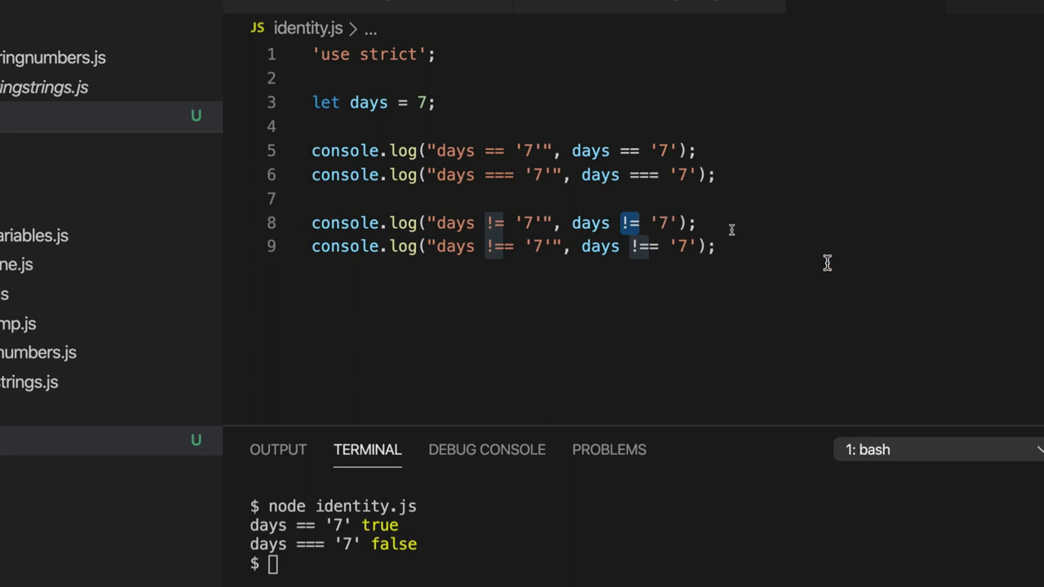
{"action": "mouse_move", "coordinate": [591, 221]}
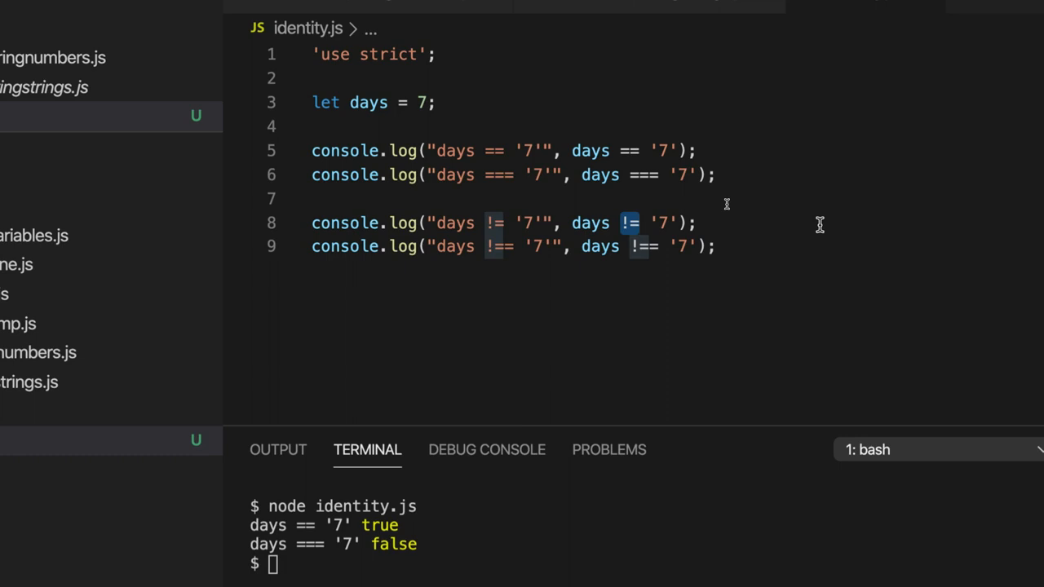
{"action": "mouse_move", "coordinate": [578, 248]}
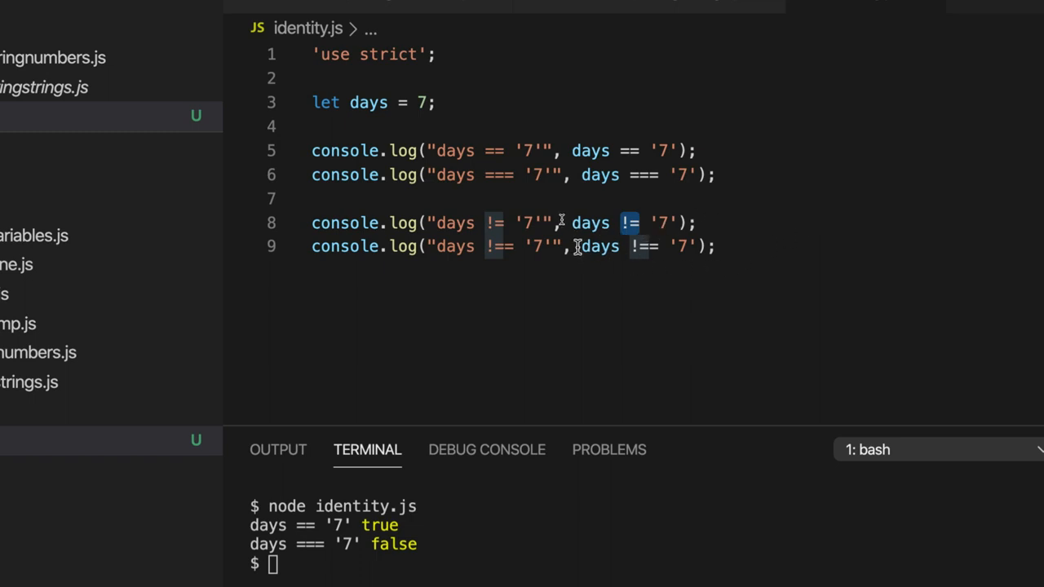